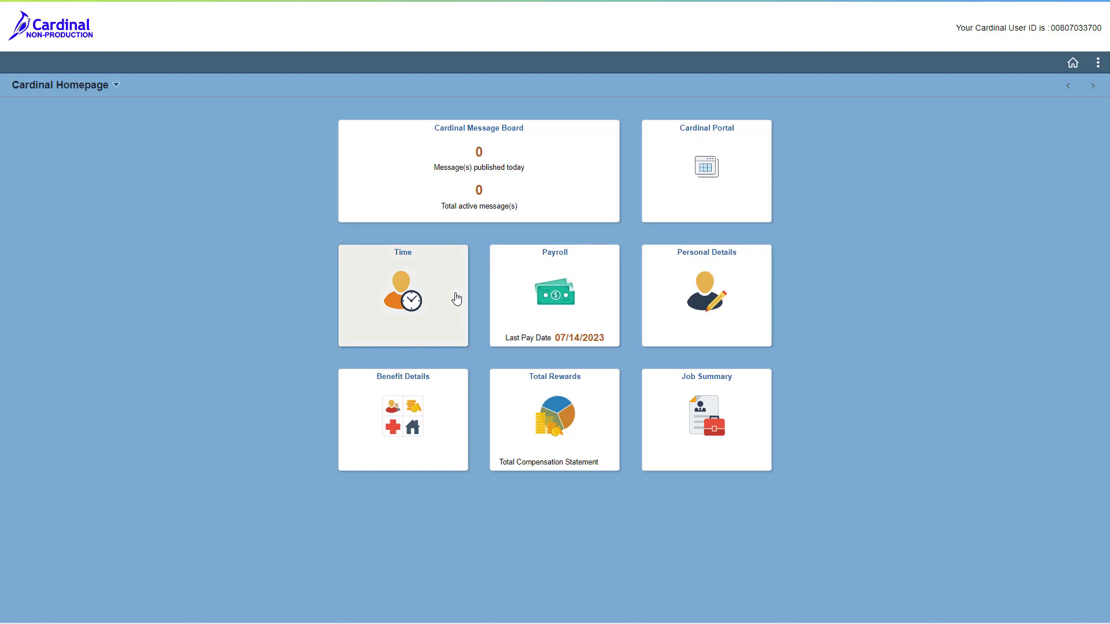
# Open the Time tile to reach the weekly timesheet for 11/25/2023.
pyautogui.click(402, 296)
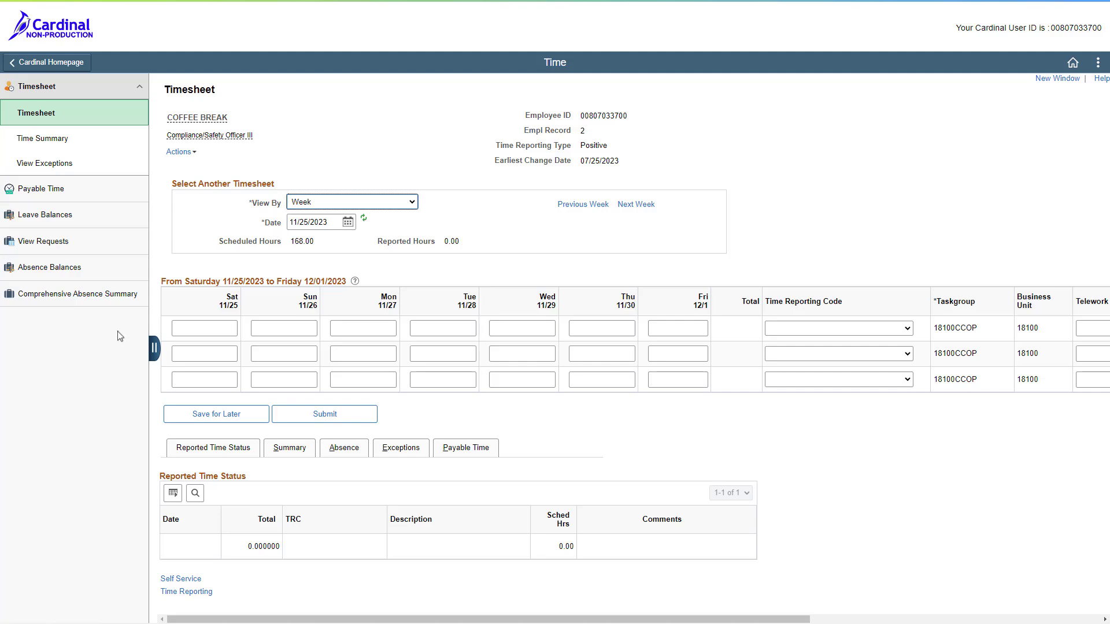
# Go to Comprehensive Absence Summary from the left navigation.
pyautogui.click(74, 294)
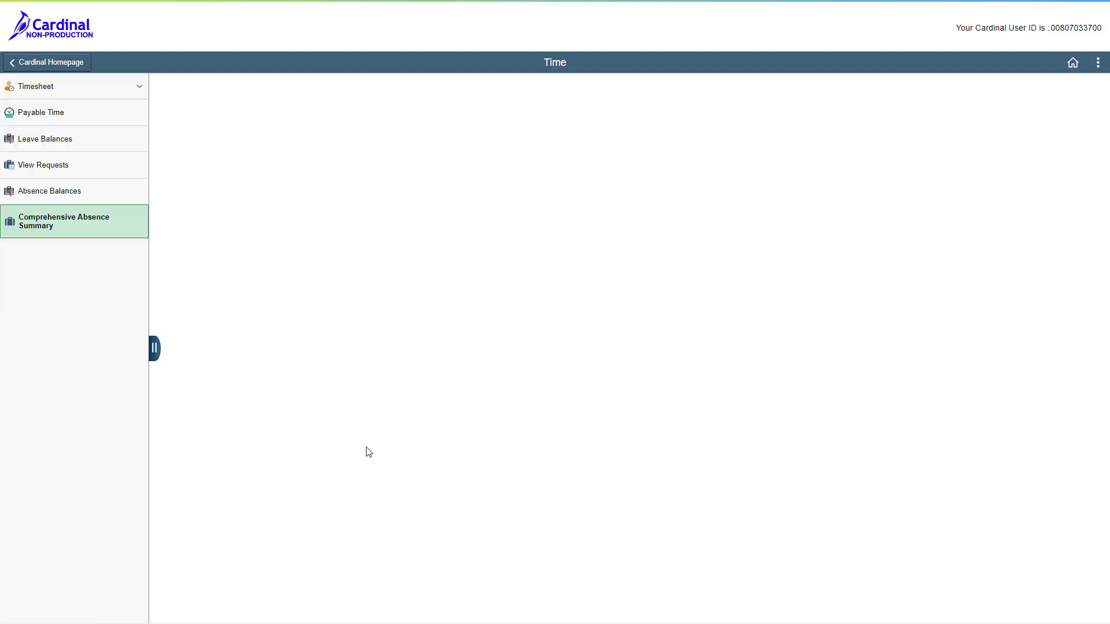
pyautogui.click(63, 221)
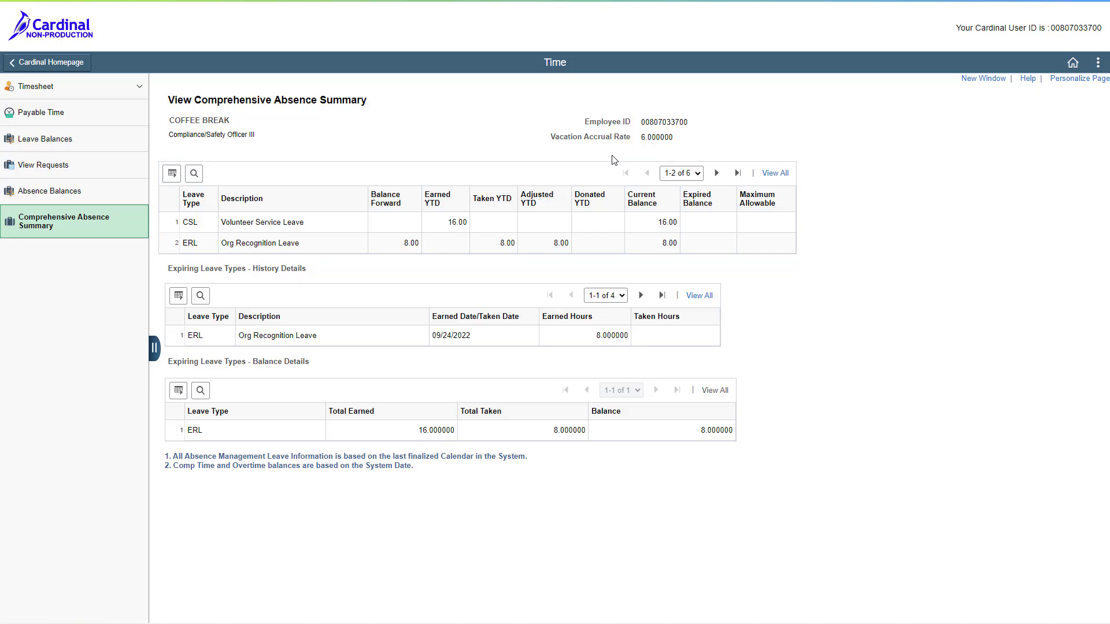
# Expand the leave type grid with View All to list all six leave types.
pyautogui.click(773, 173)
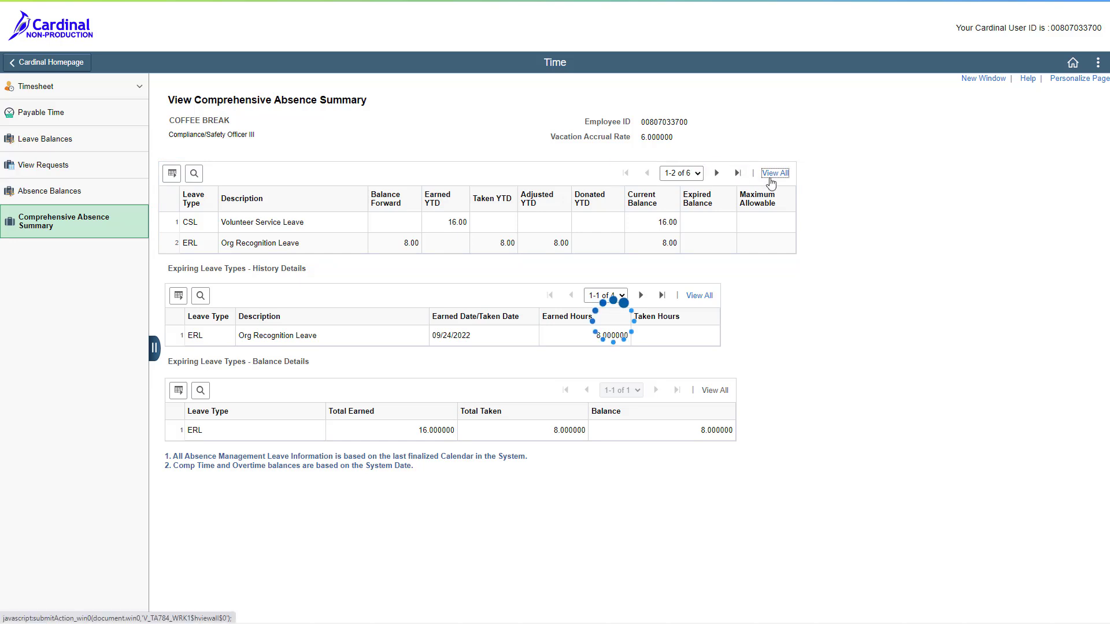
pyautogui.click(774, 173)
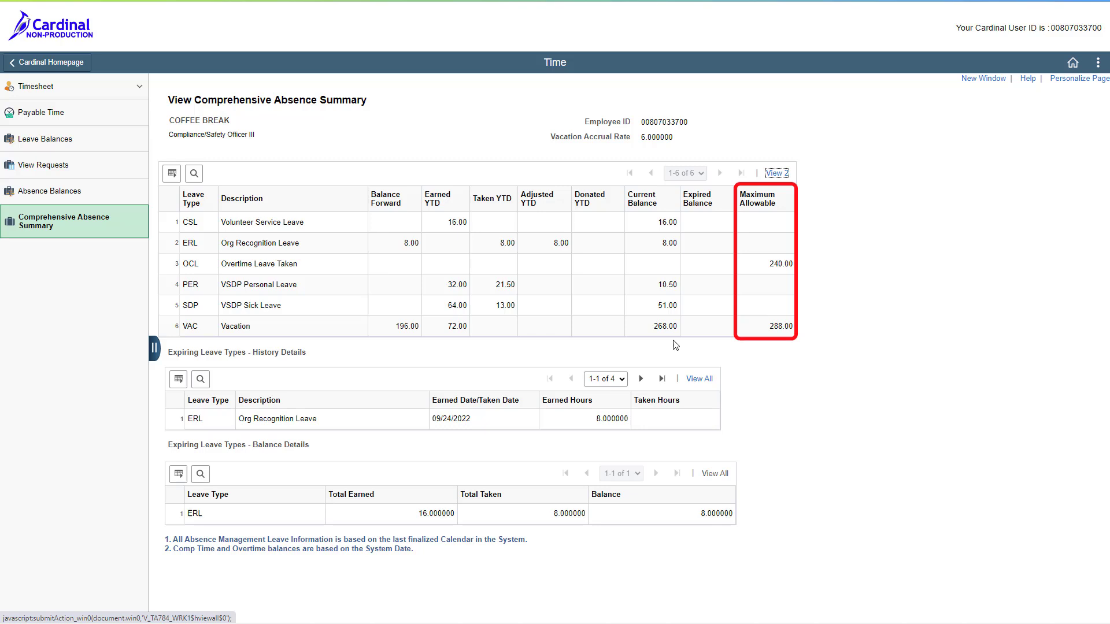
pyautogui.moveTo(770, 349)
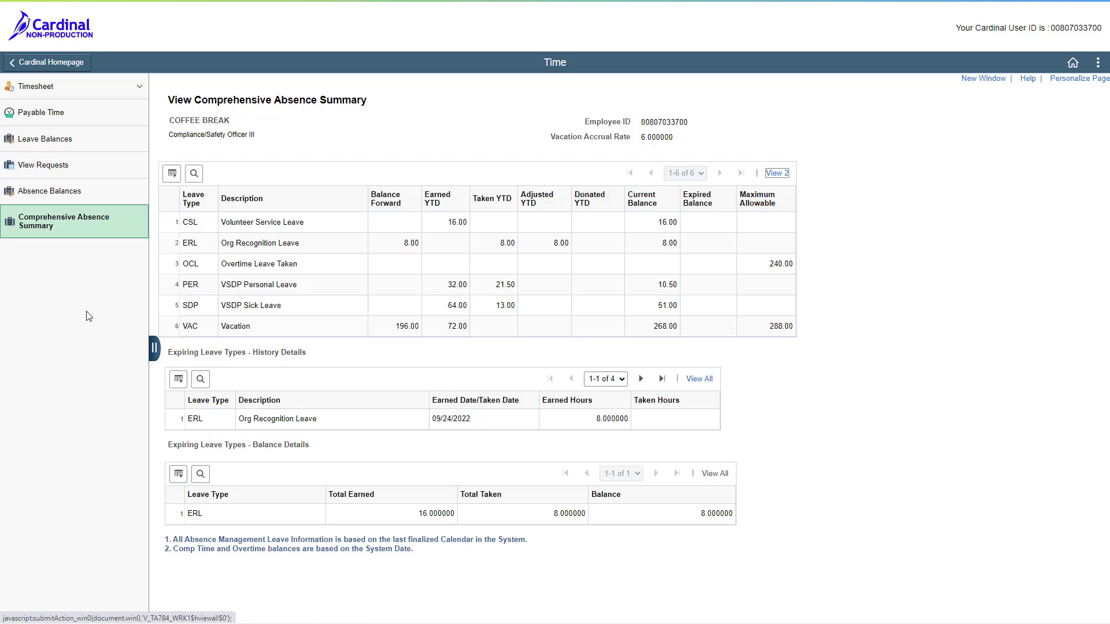
pyautogui.moveTo(61, 195)
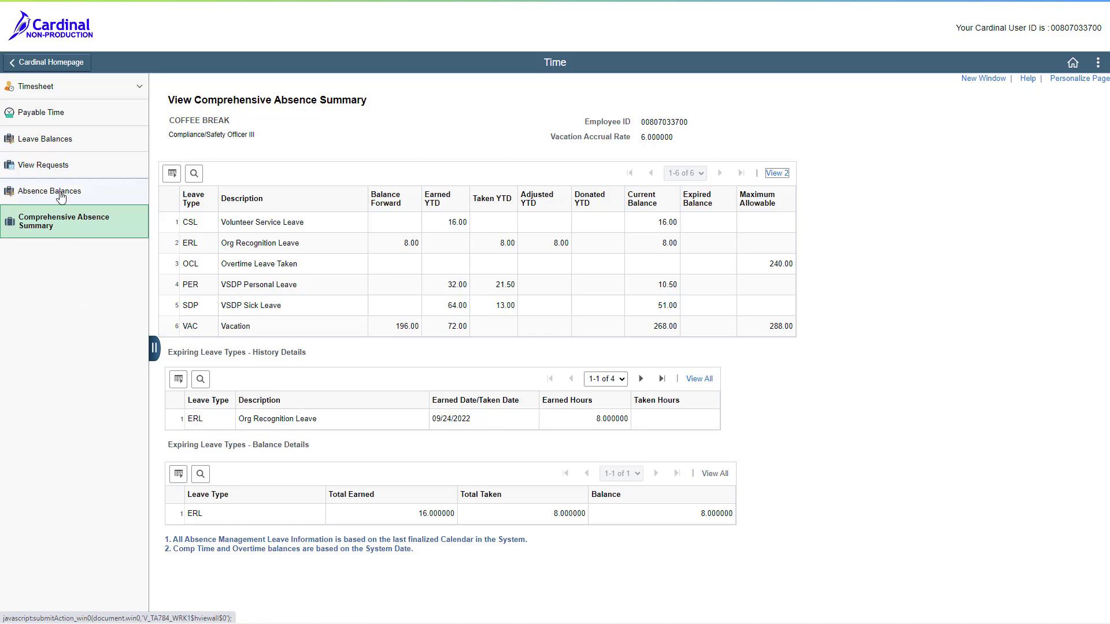
# Go to Absence Balances from the left navigation.
pyautogui.click(48, 192)
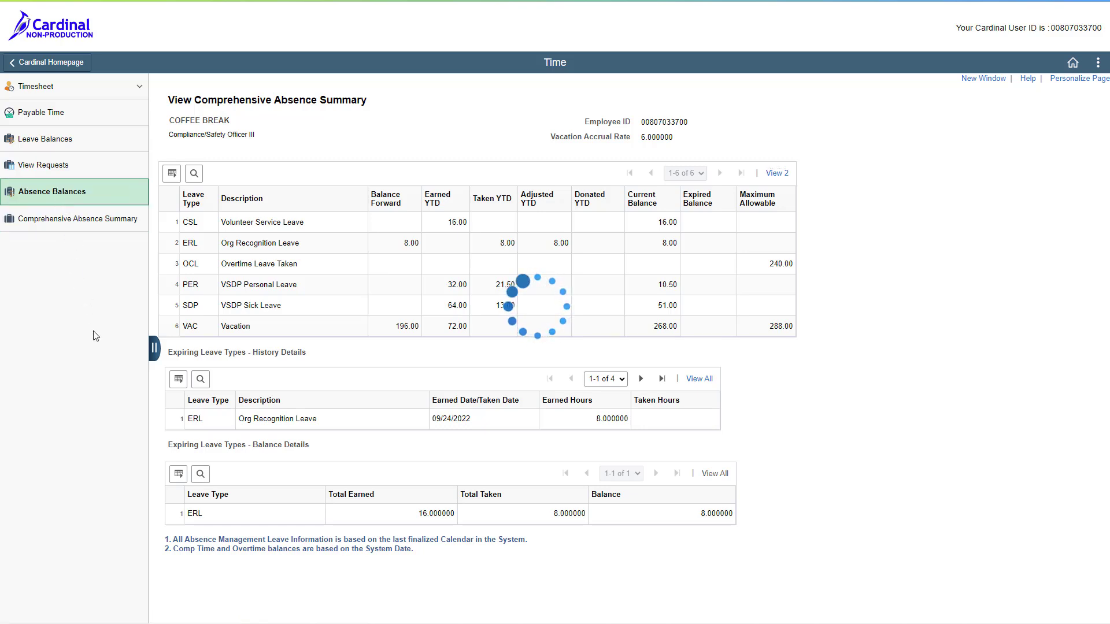
pyautogui.click(50, 191)
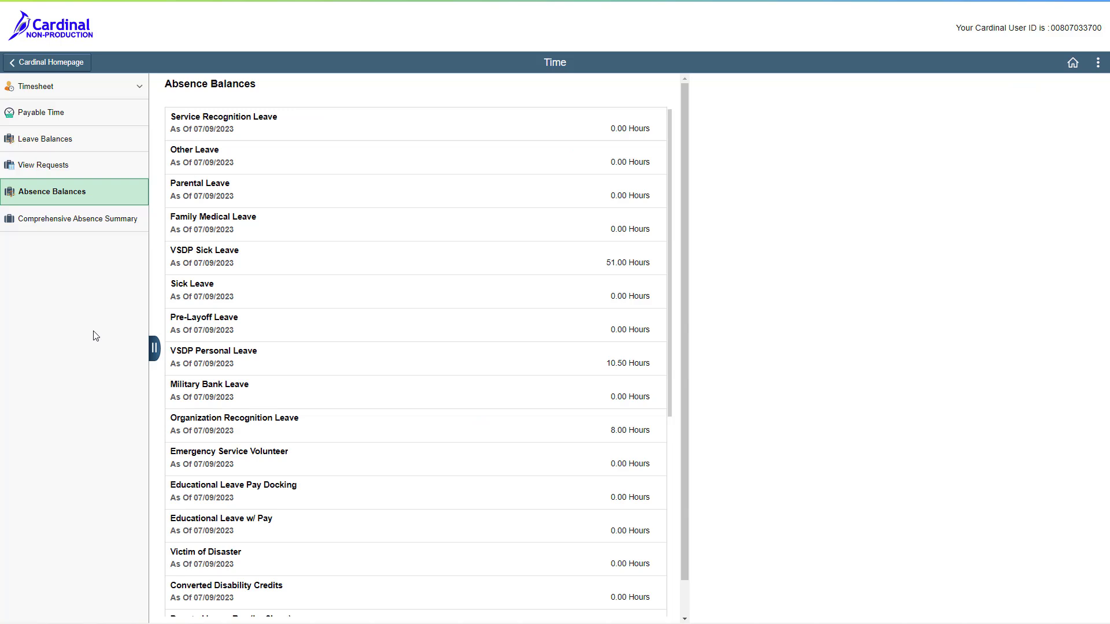
pyautogui.moveTo(63, 340)
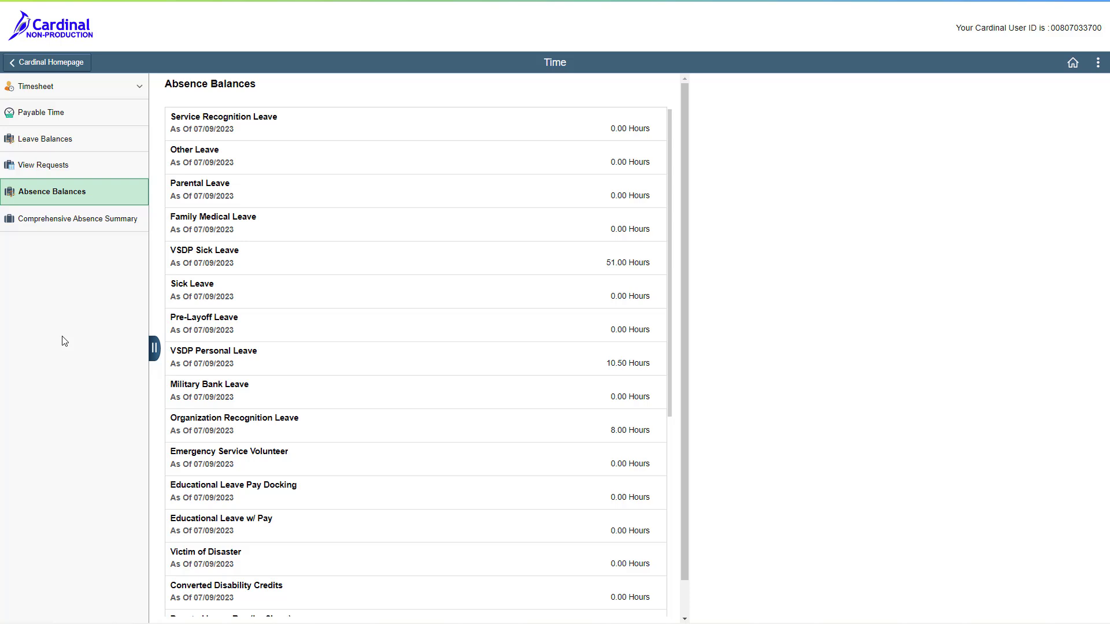
pyautogui.moveTo(130, 345)
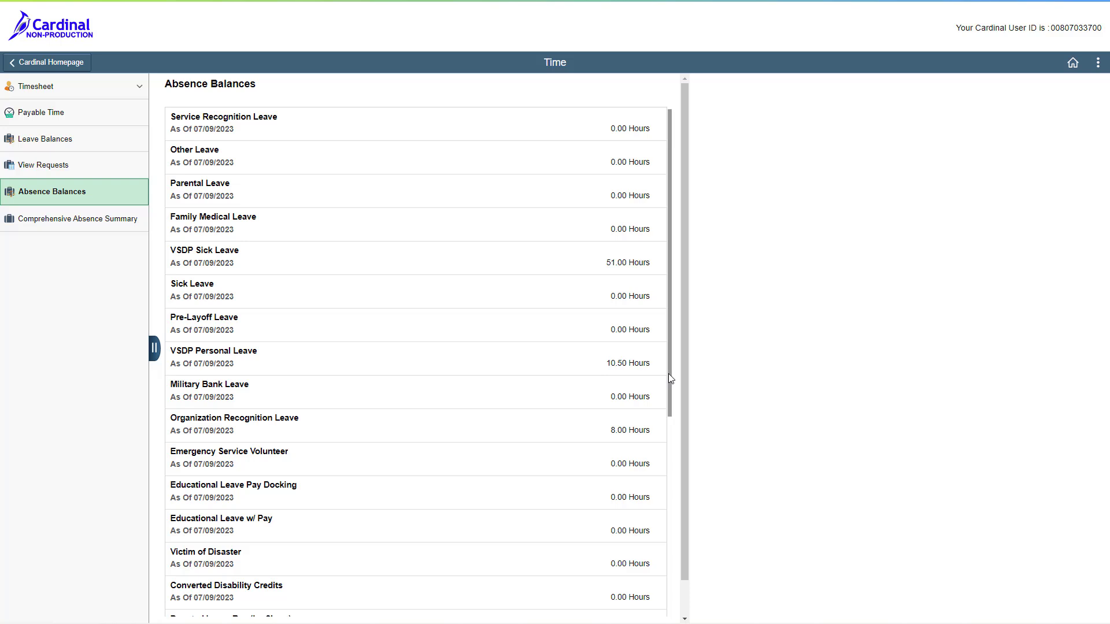
# Scroll down to the Forecast Balance section below the balances list.
pyautogui.scroll(-3)
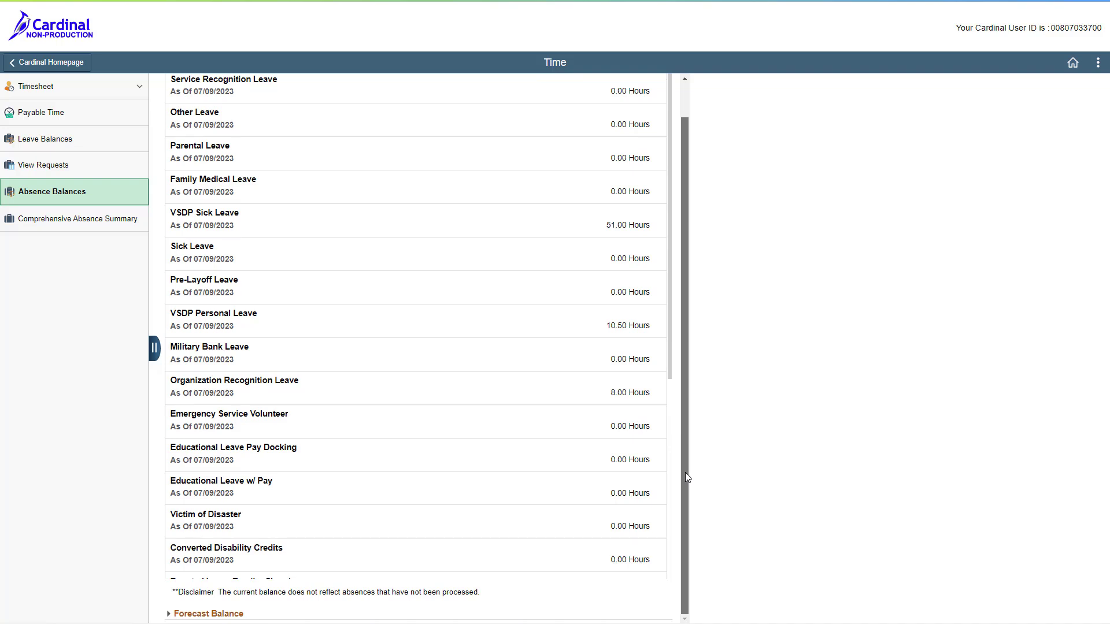
pyautogui.moveTo(574, 608)
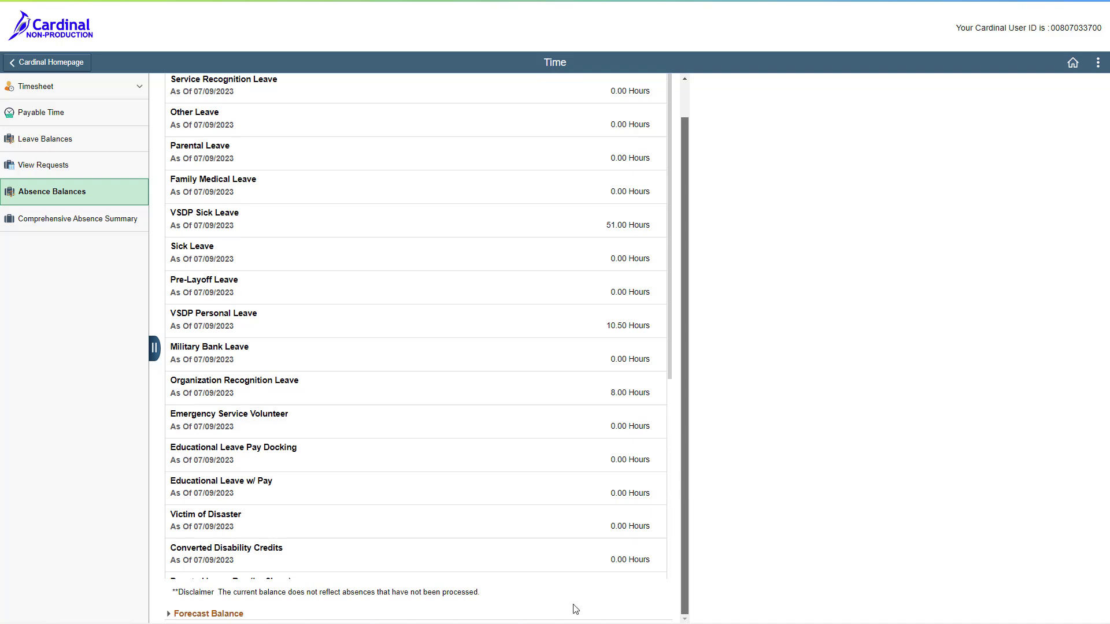
pyautogui.moveTo(224, 590)
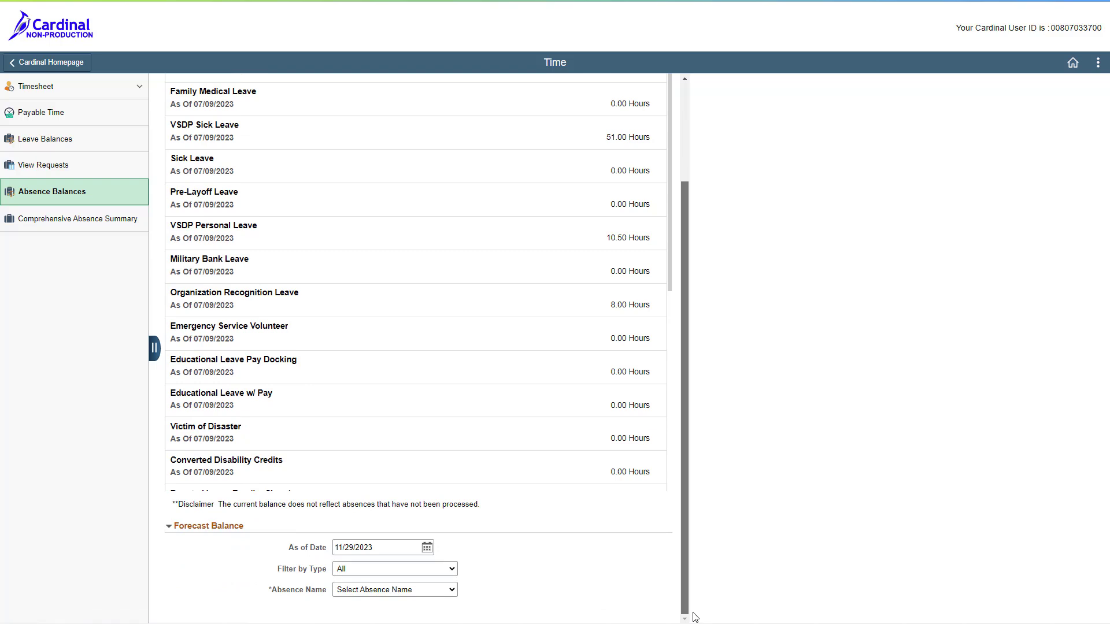
pyautogui.moveTo(552, 584)
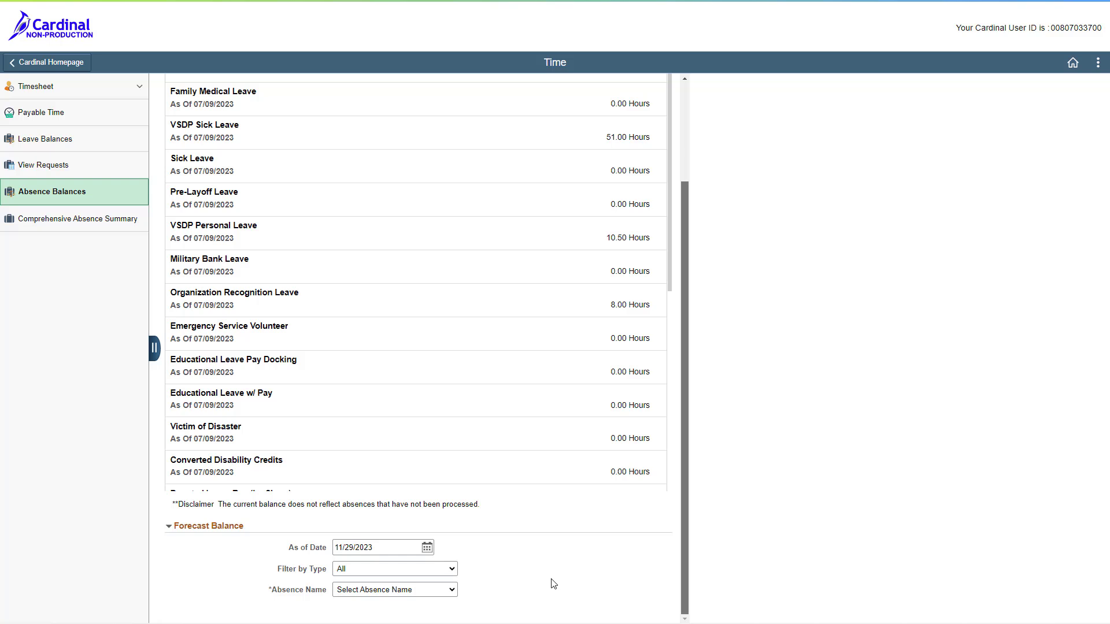
# Set the forecast As of Date to January 9, 2024 using the calendar.
pyautogui.click(425, 547)
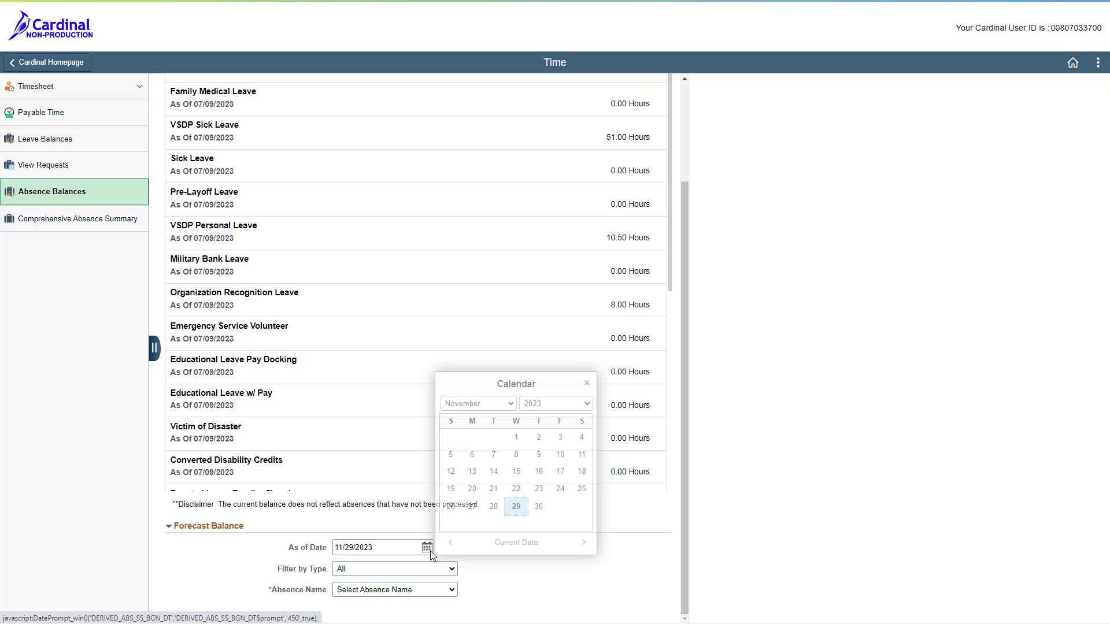
pyautogui.click(477, 403)
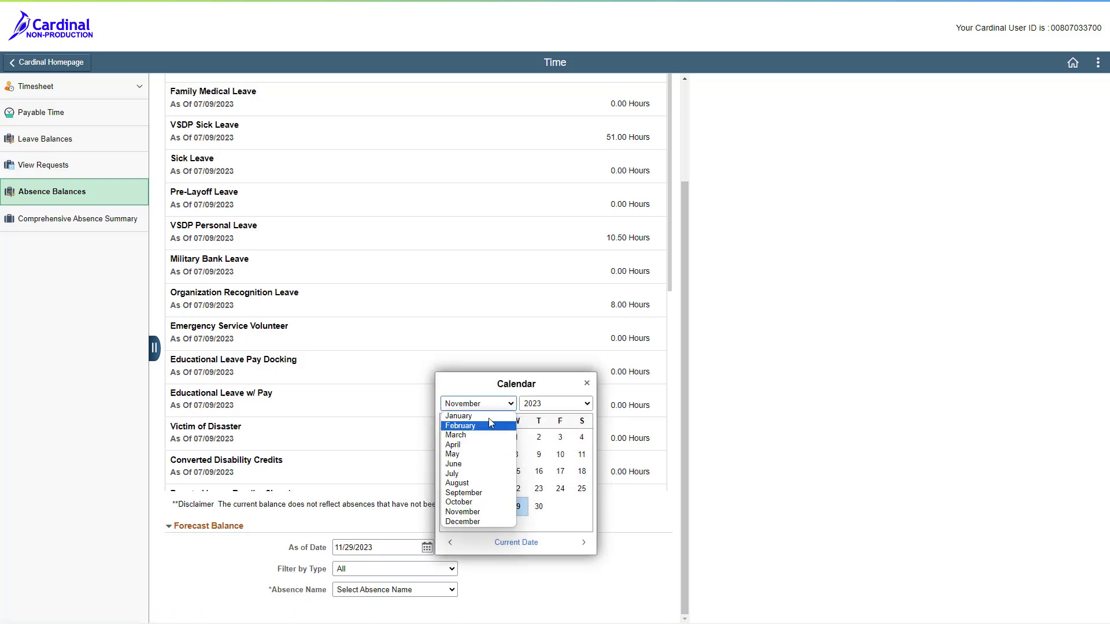
pyautogui.click(457, 416)
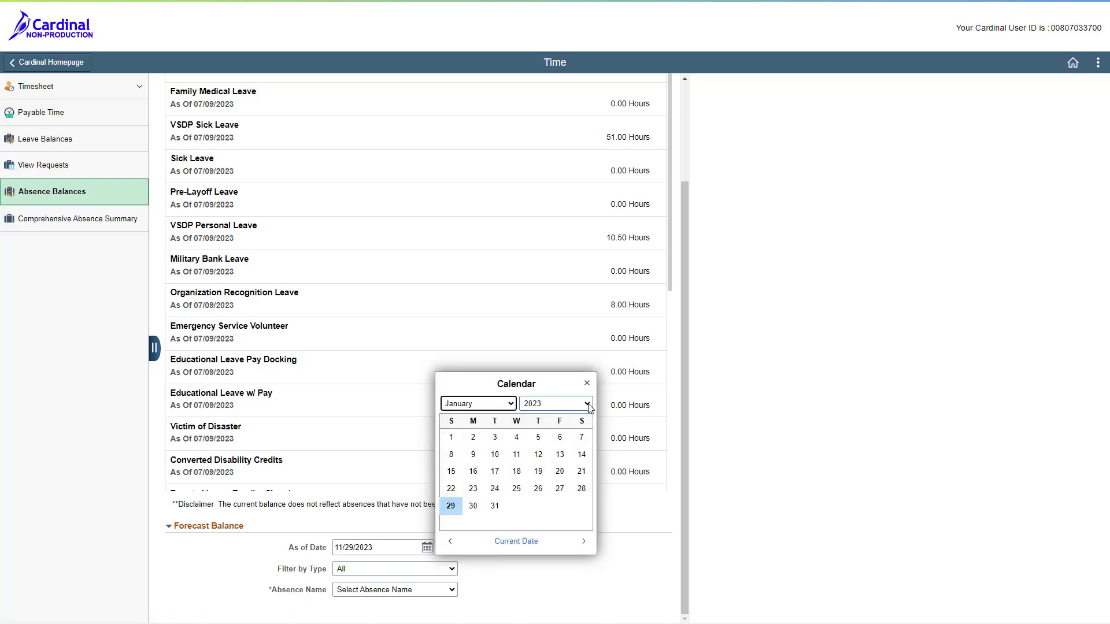
pyautogui.click(586, 403)
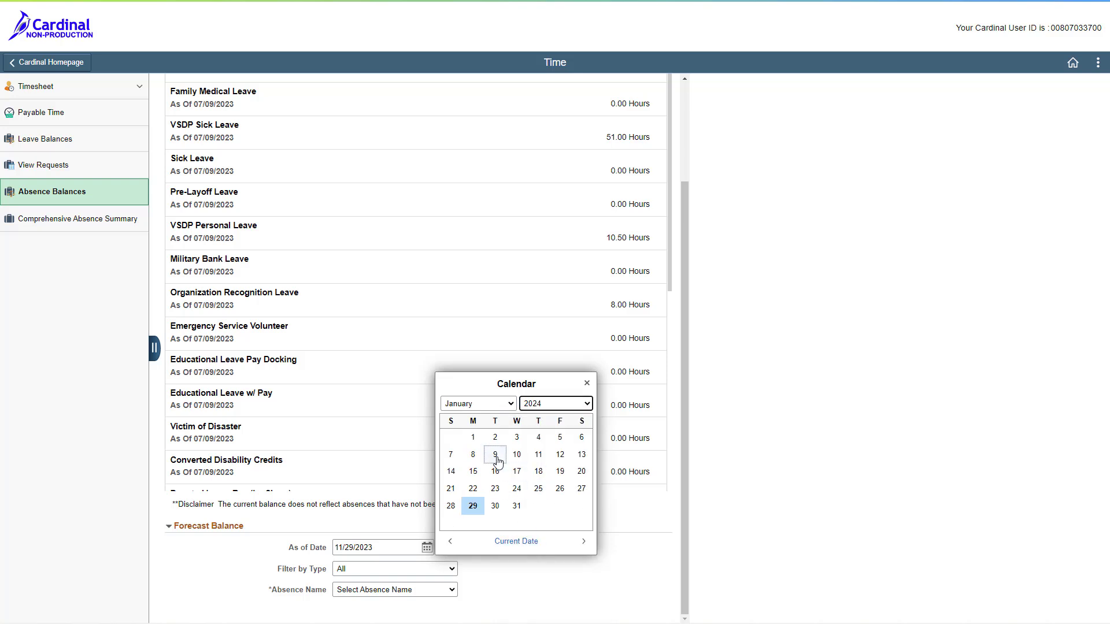
pyautogui.click(495, 454)
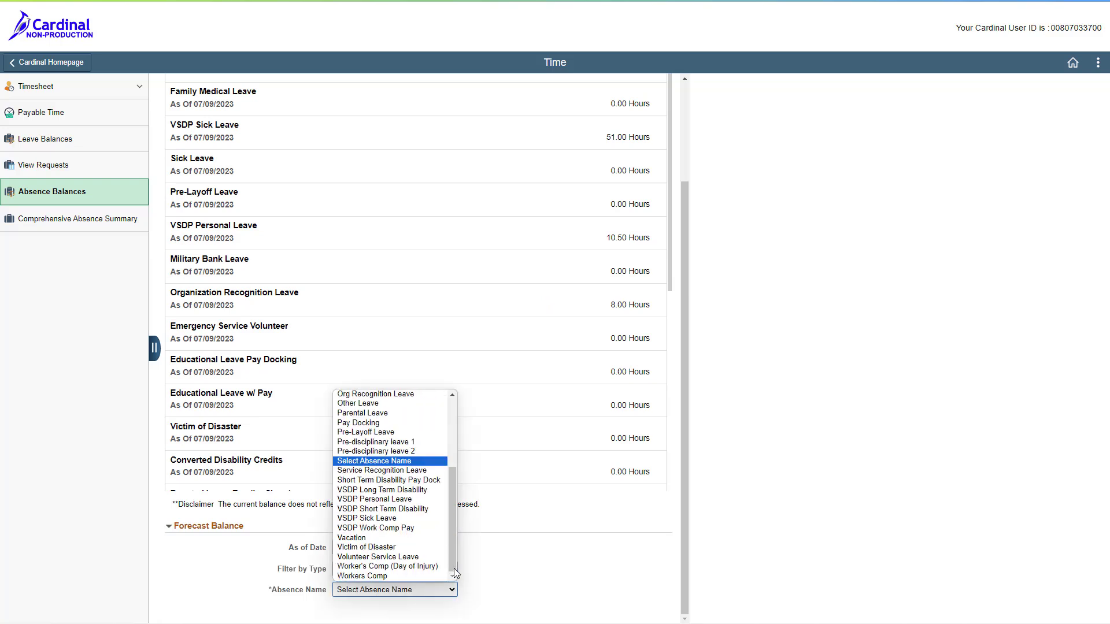
# Select Vacation in the Absence Name dropdown, showing its 268.00-hour balance.
pyautogui.click(351, 539)
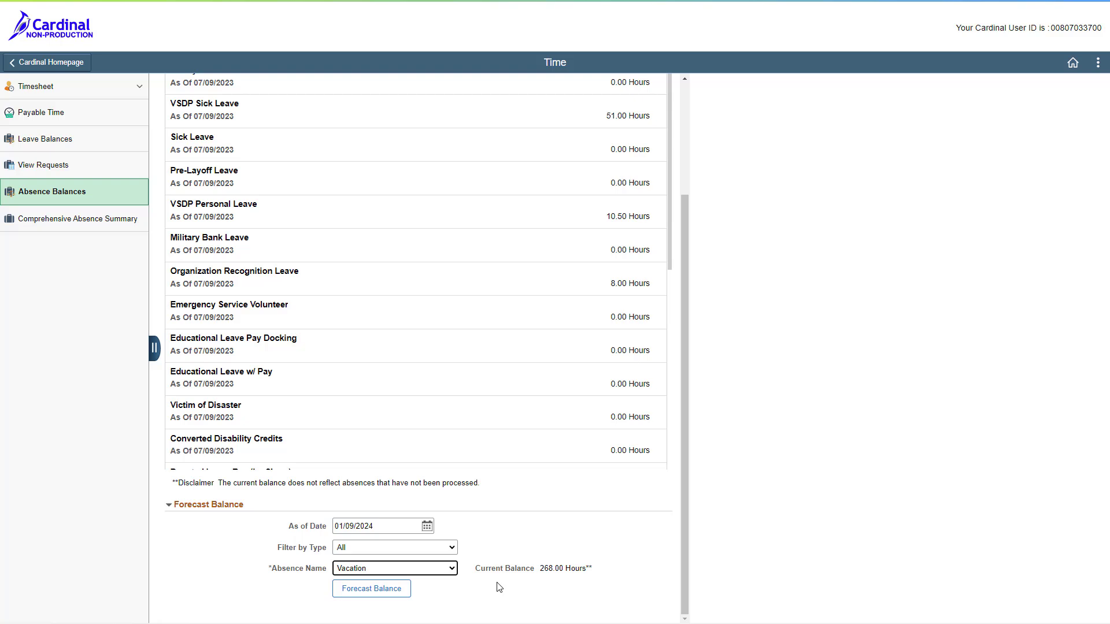
# Run Forecast Balance to show a projected Vacation balance of 334.00.
pyautogui.click(371, 589)
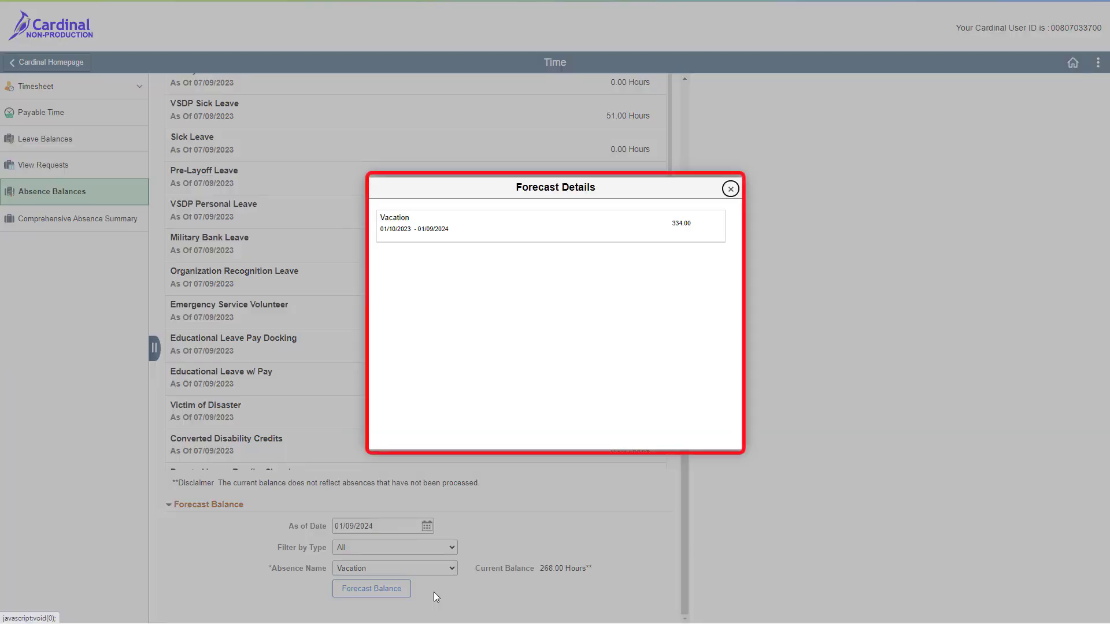
pyautogui.moveTo(697, 265)
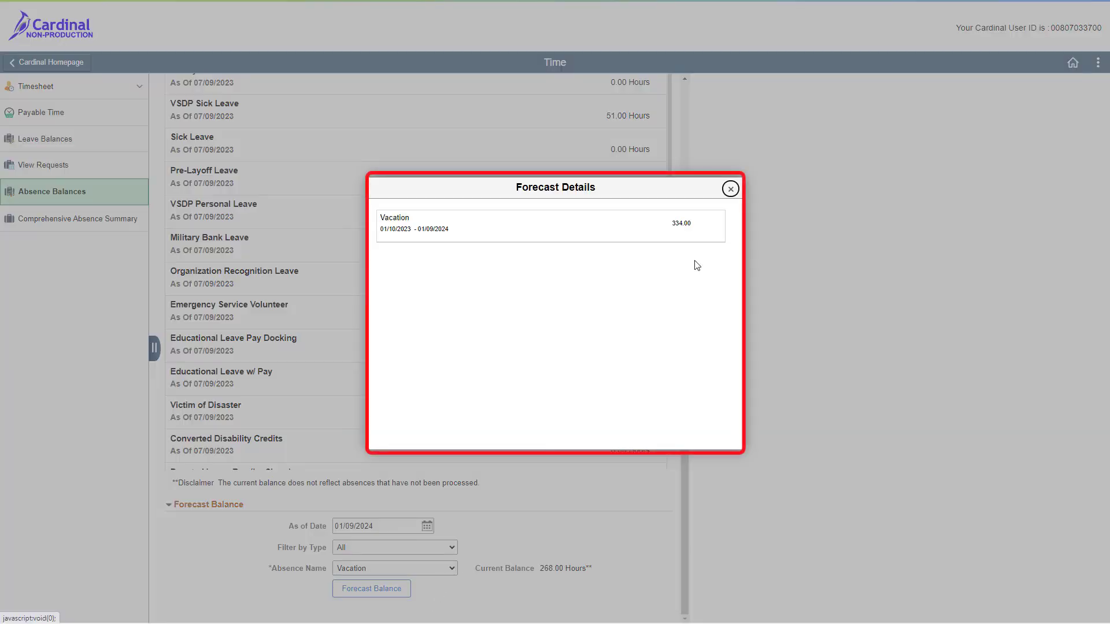